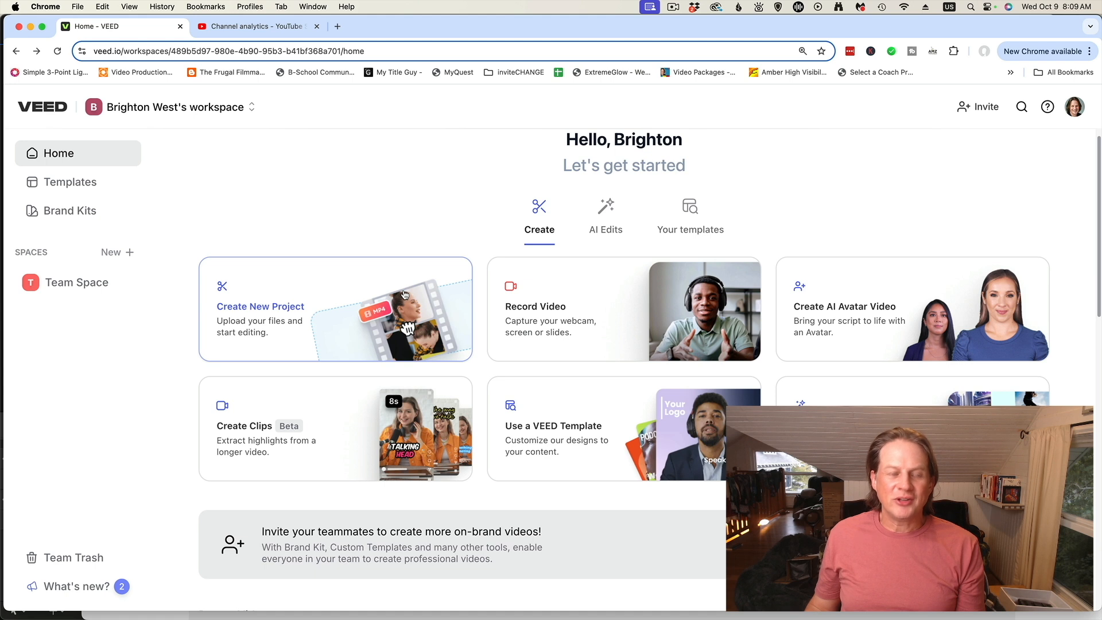
pyautogui.moveTo(462, 295)
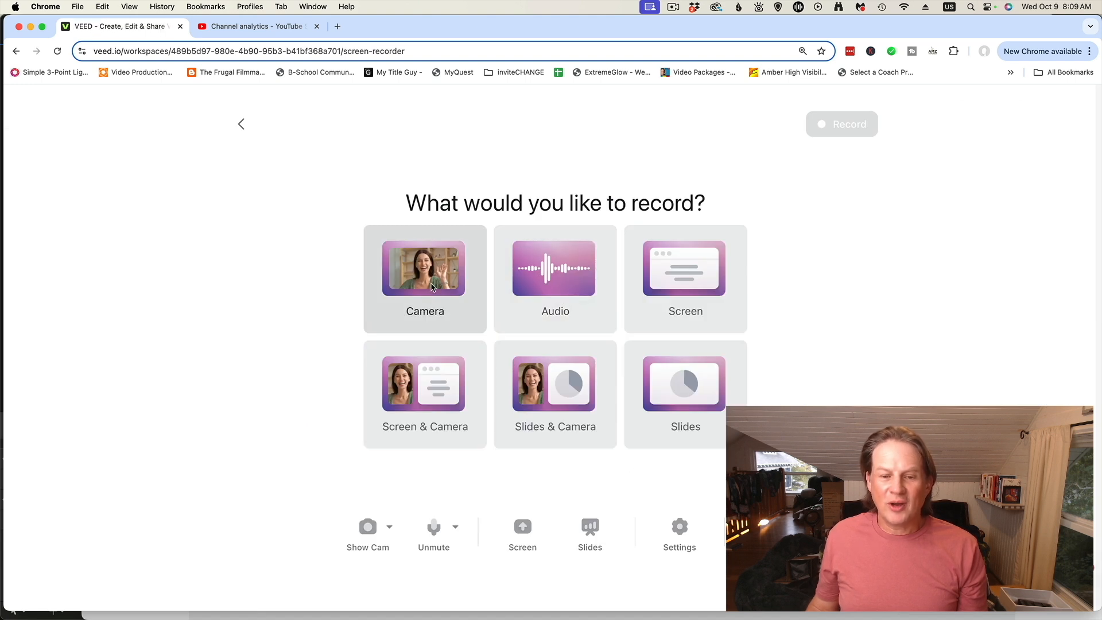
pyautogui.moveTo(556, 394)
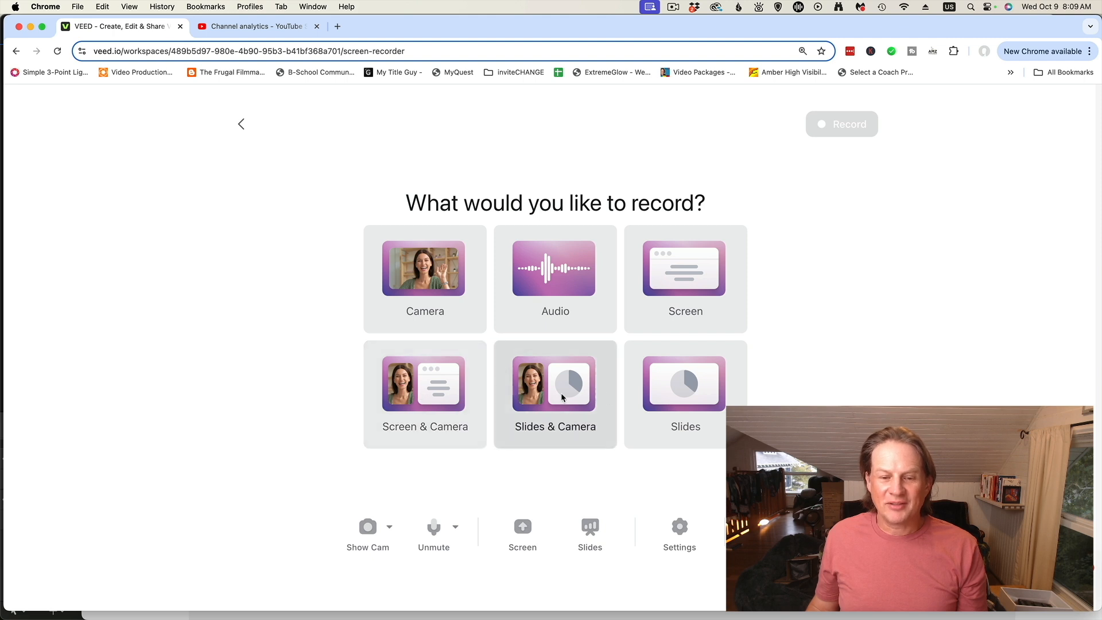
pyautogui.moveTo(684, 393)
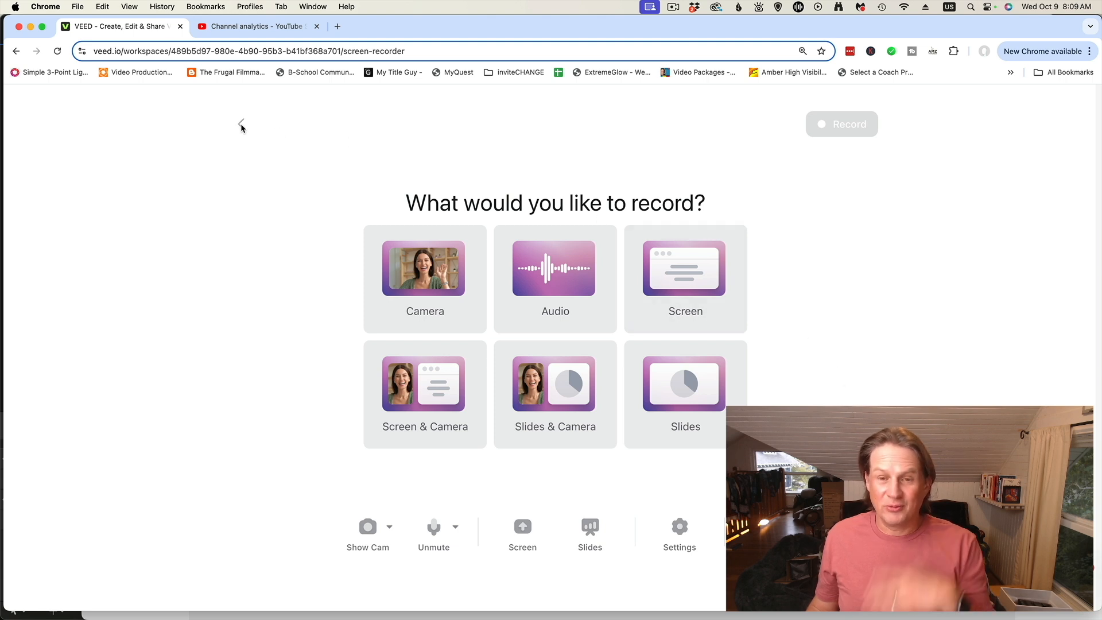
# Step: Start a new project and upload ScreenFlow.mp4 from the Eye Correction Software folder
pyautogui.click(241, 124)
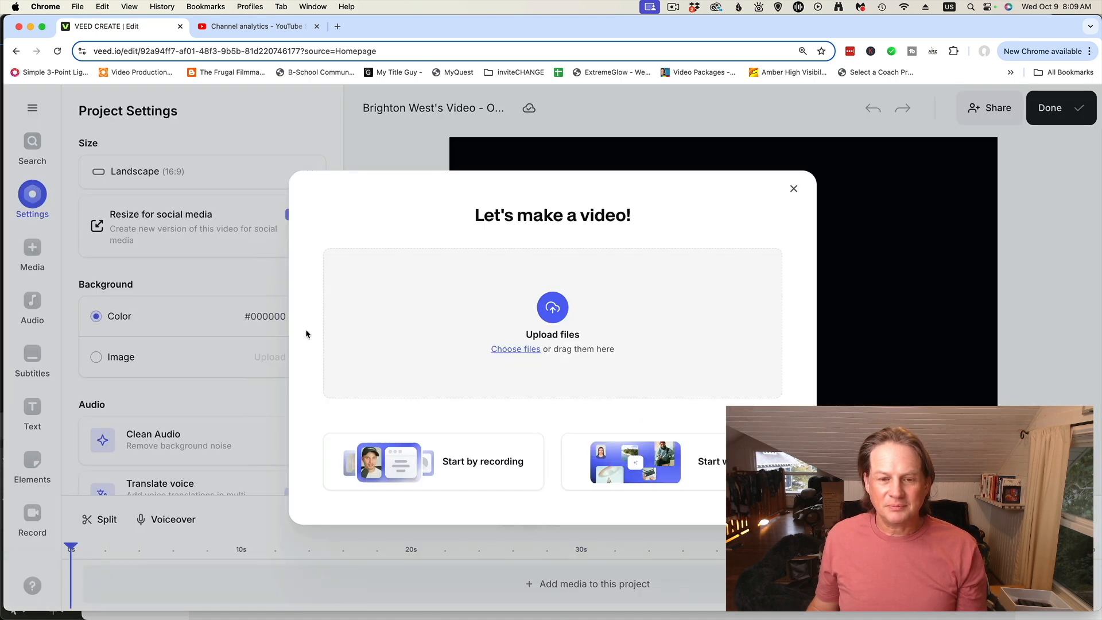
pyautogui.moveTo(552, 317)
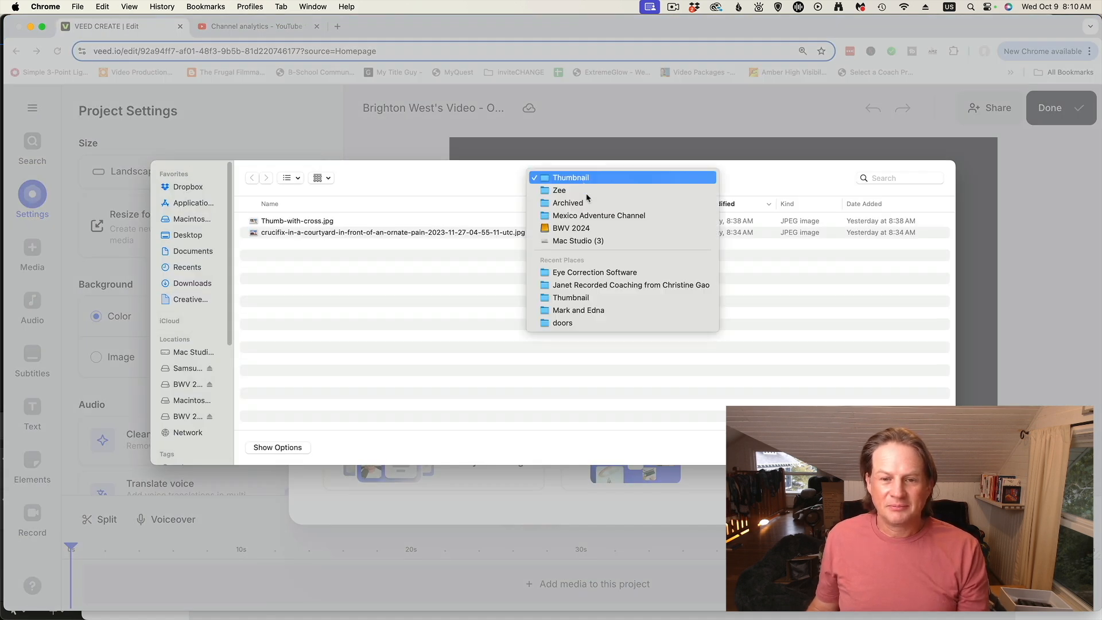
pyautogui.click(594, 272)
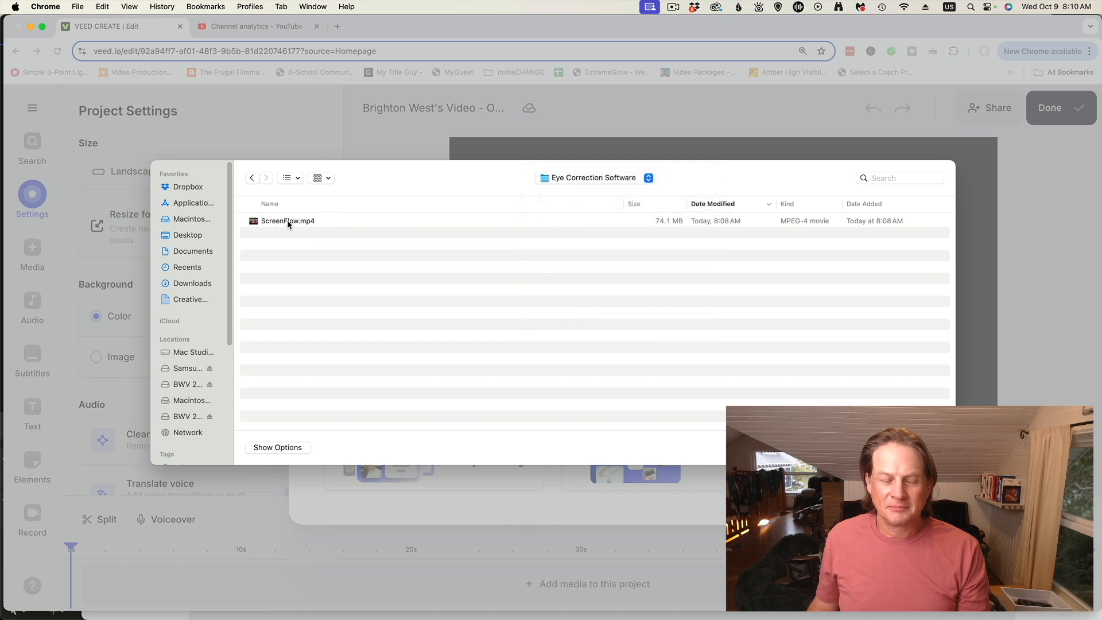
pyautogui.doubleClick(287, 221)
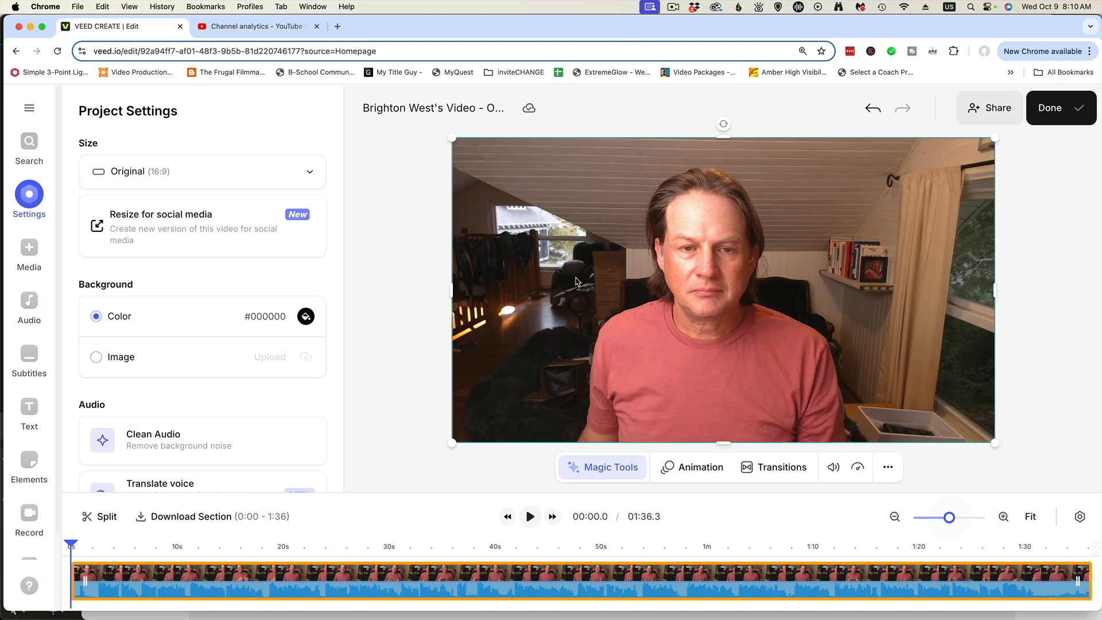
# Step: Bring up the clip's Edit Video options down to the Magic Tools section with Eye Contact
pyautogui.click(29, 252)
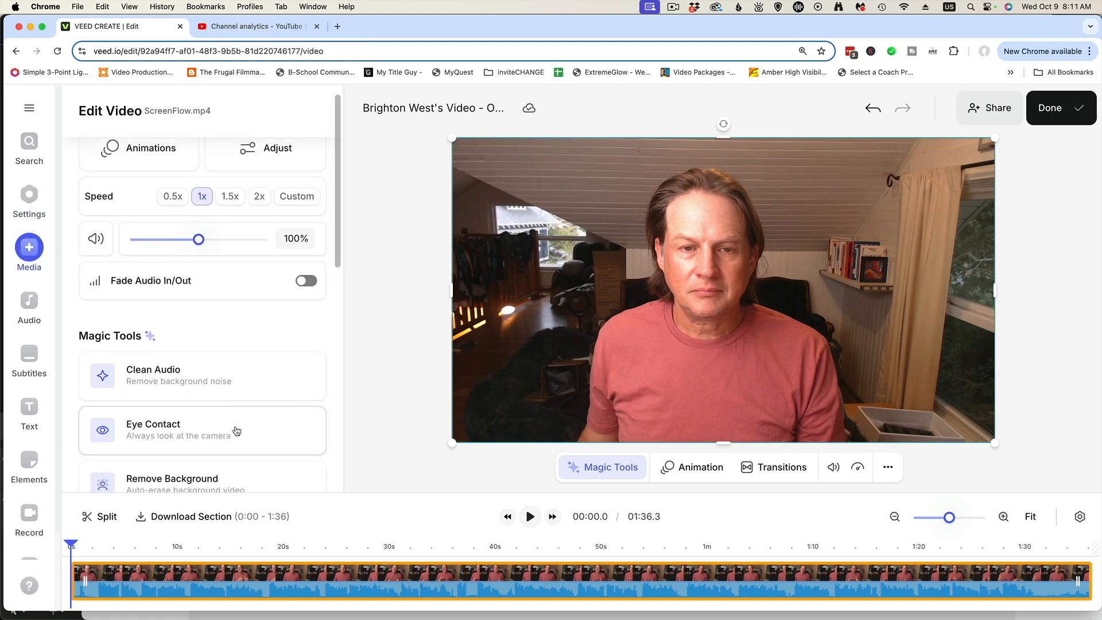
pyautogui.scroll(-3)
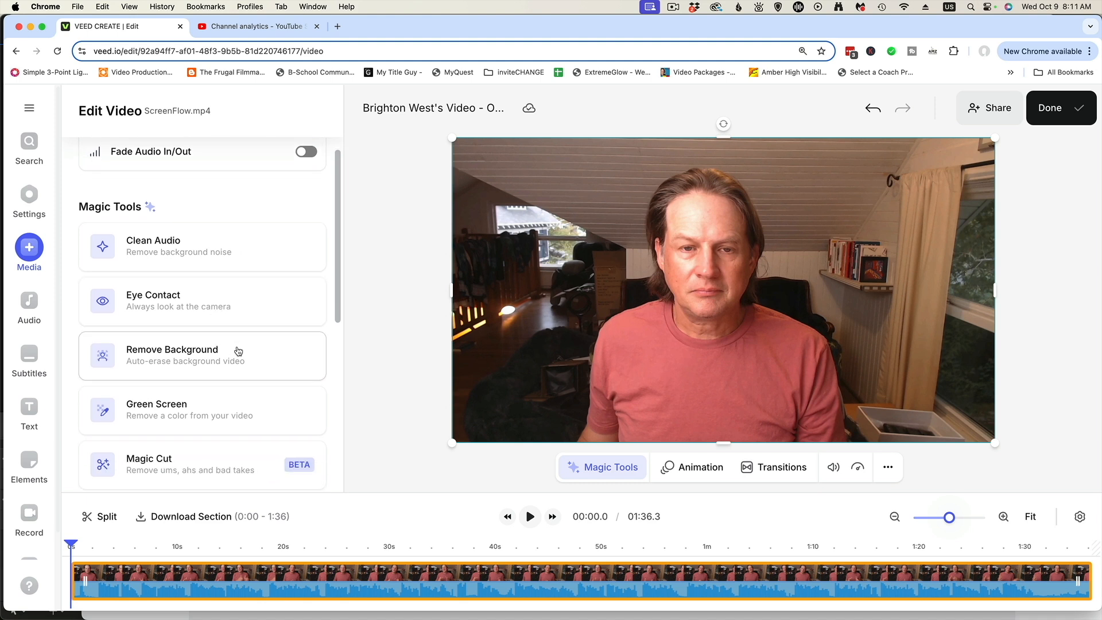
pyautogui.moveTo(240, 335)
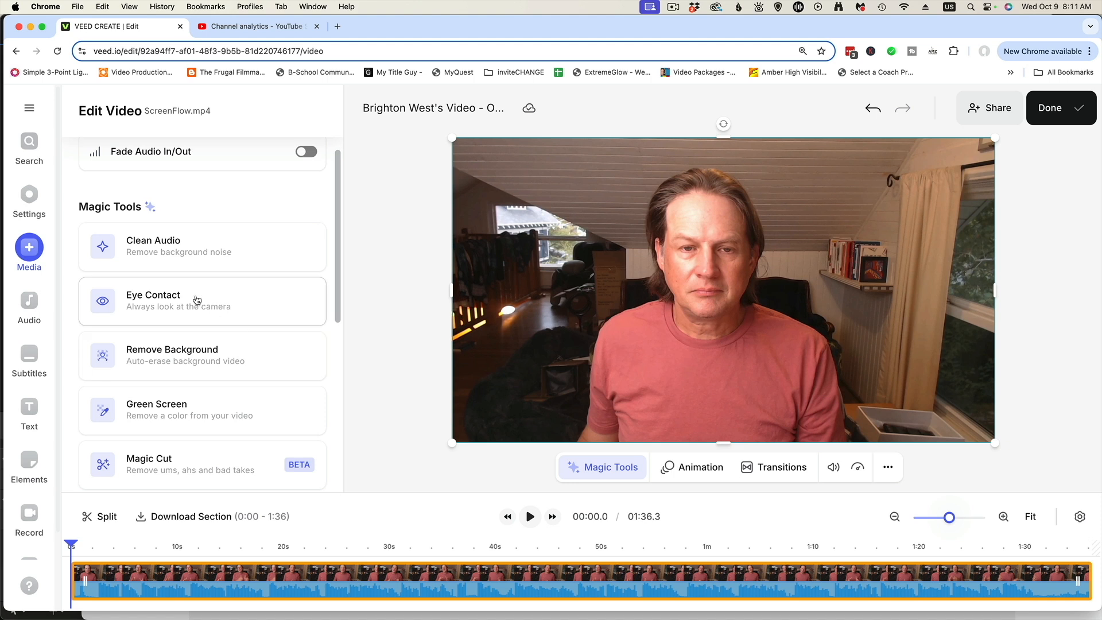
pyautogui.moveTo(205, 302)
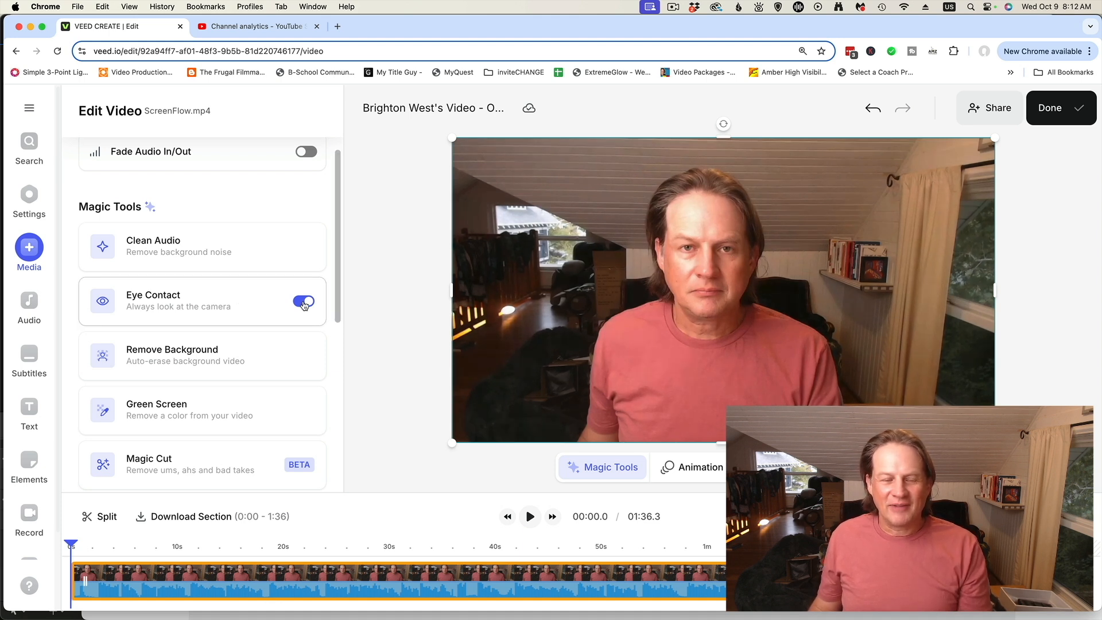
pyautogui.click(303, 301)
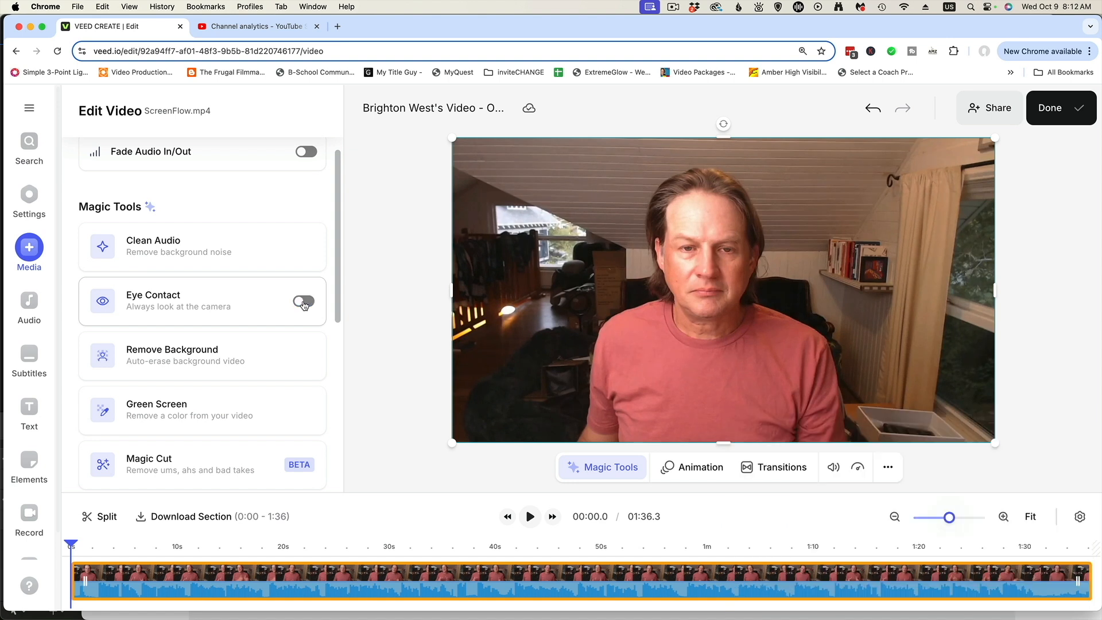
pyautogui.click(303, 302)
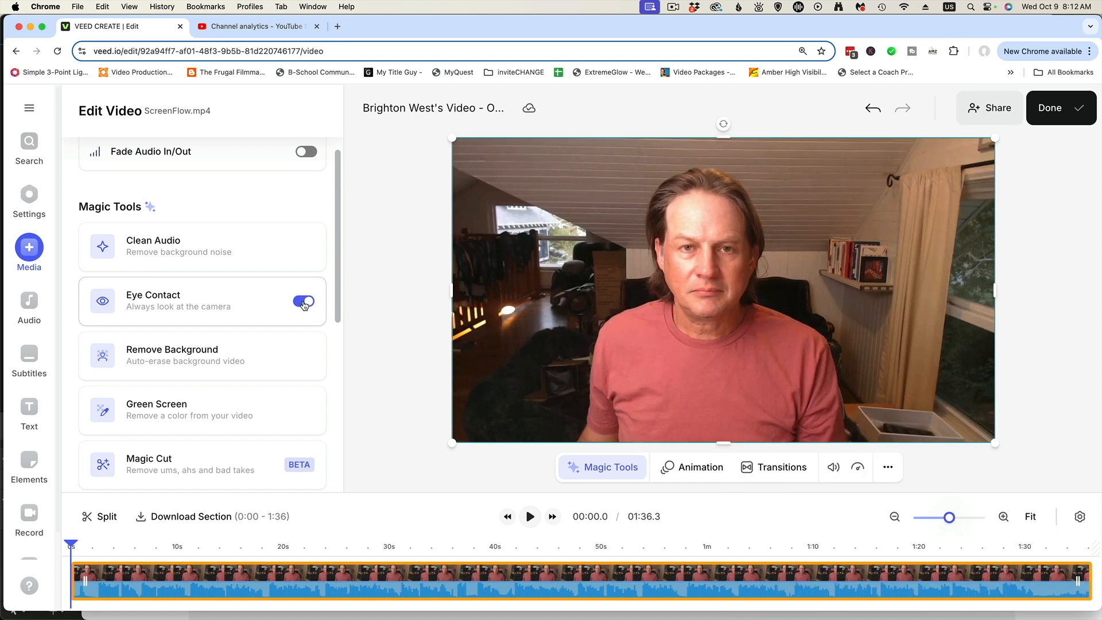
pyautogui.click(303, 301)
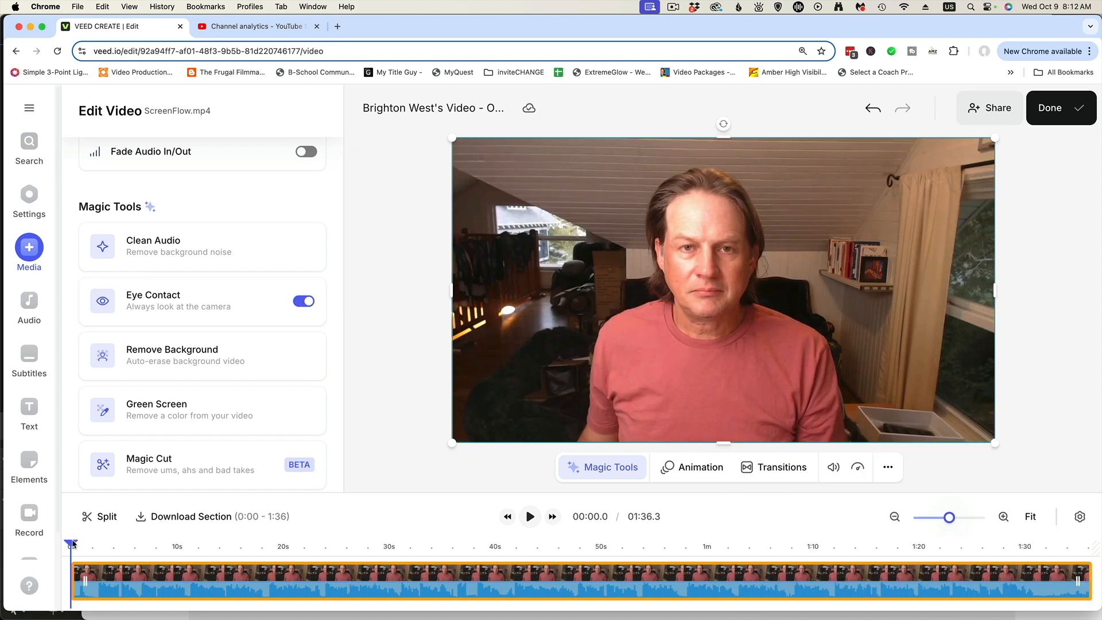
pyautogui.click(246, 544)
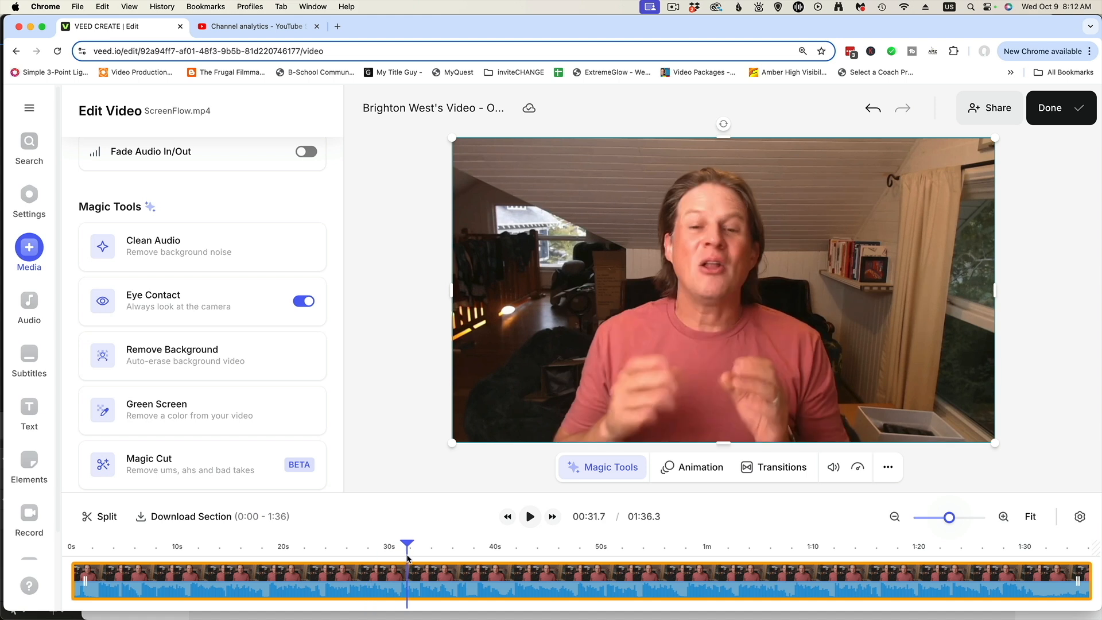
pyautogui.click(452, 547)
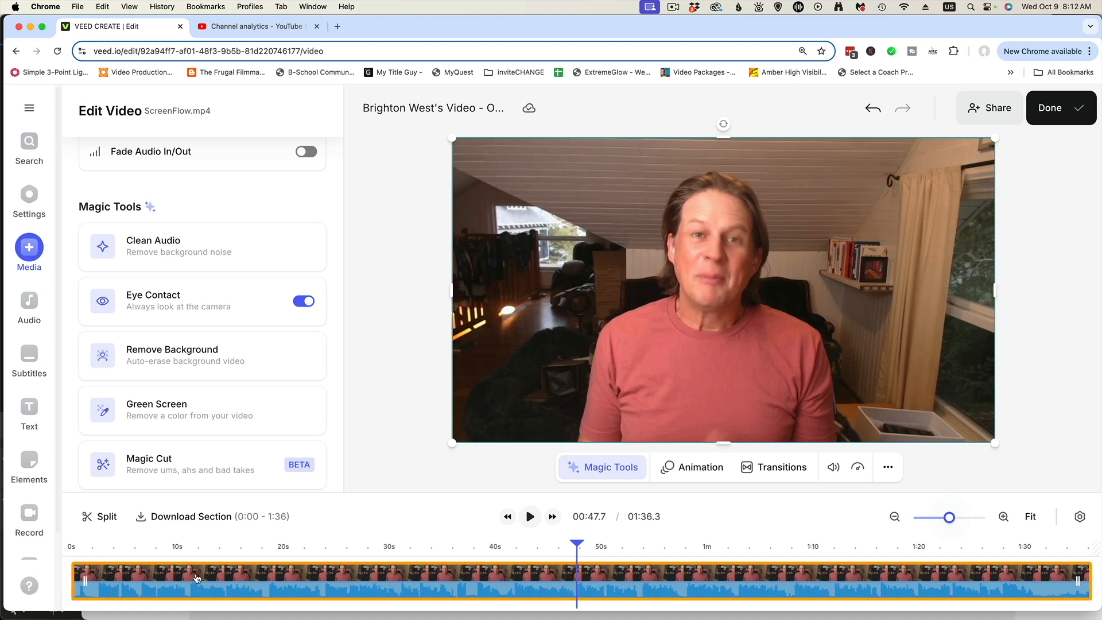
pyautogui.moveTo(832, 467)
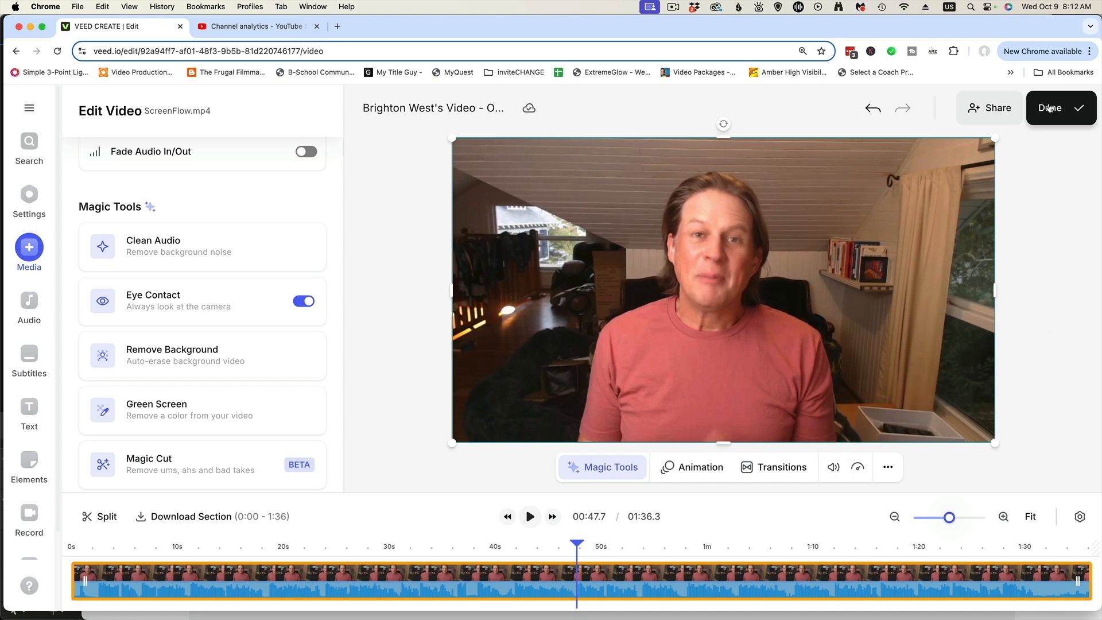
# Step: Set the export to 1080p resolution with High quality in the advanced export settings
pyautogui.click(1048, 107)
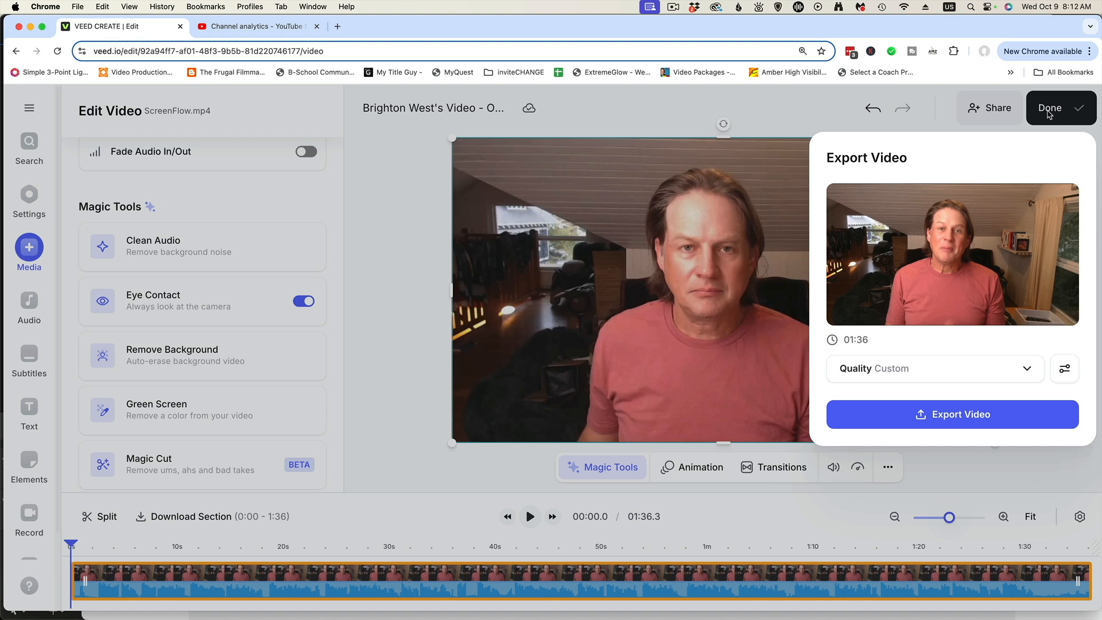
pyautogui.click(935, 369)
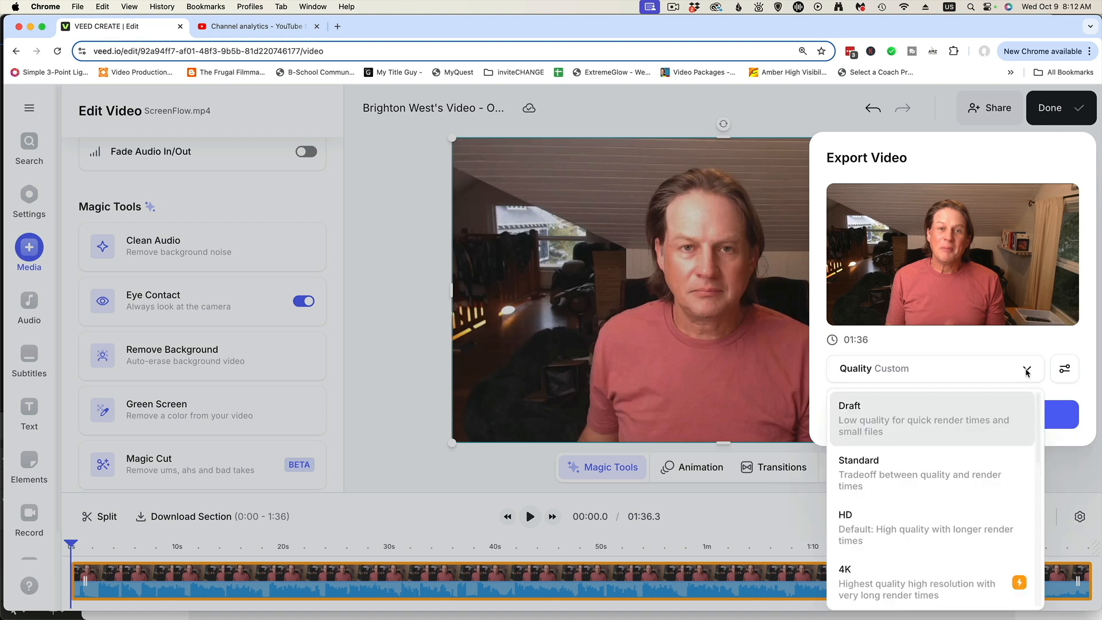
pyautogui.moveTo(1022, 374)
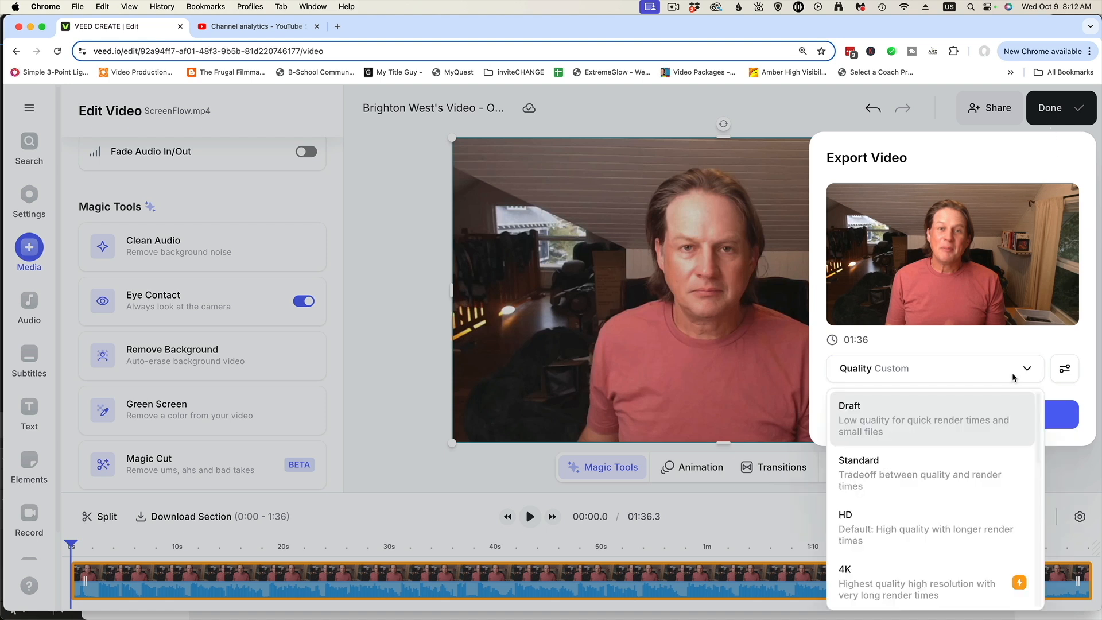
pyautogui.moveTo(1030, 375)
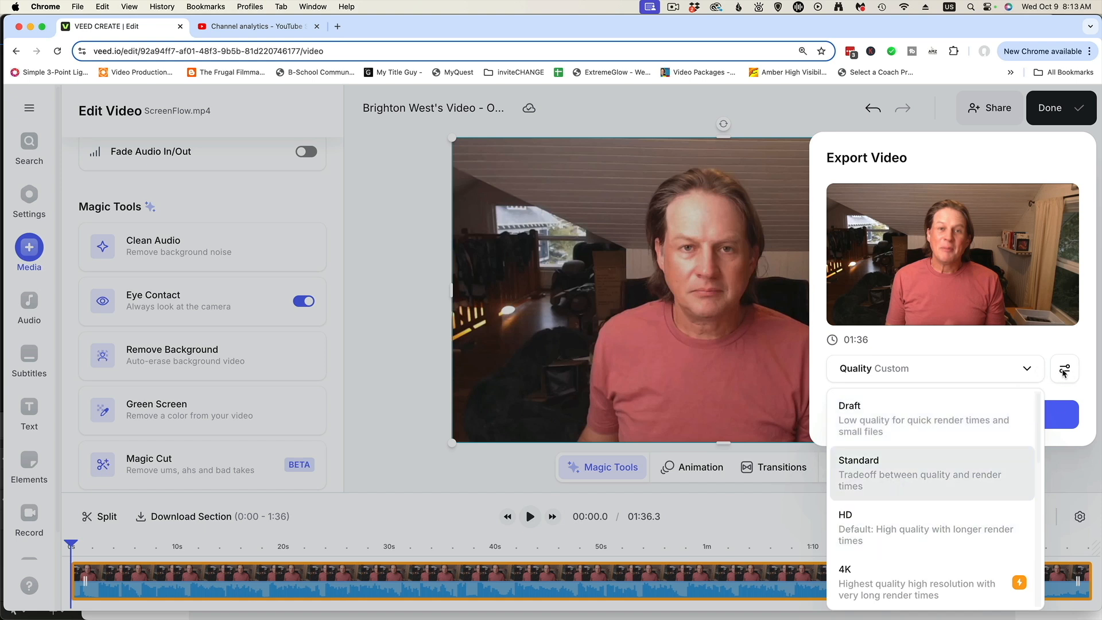
pyautogui.click(1063, 369)
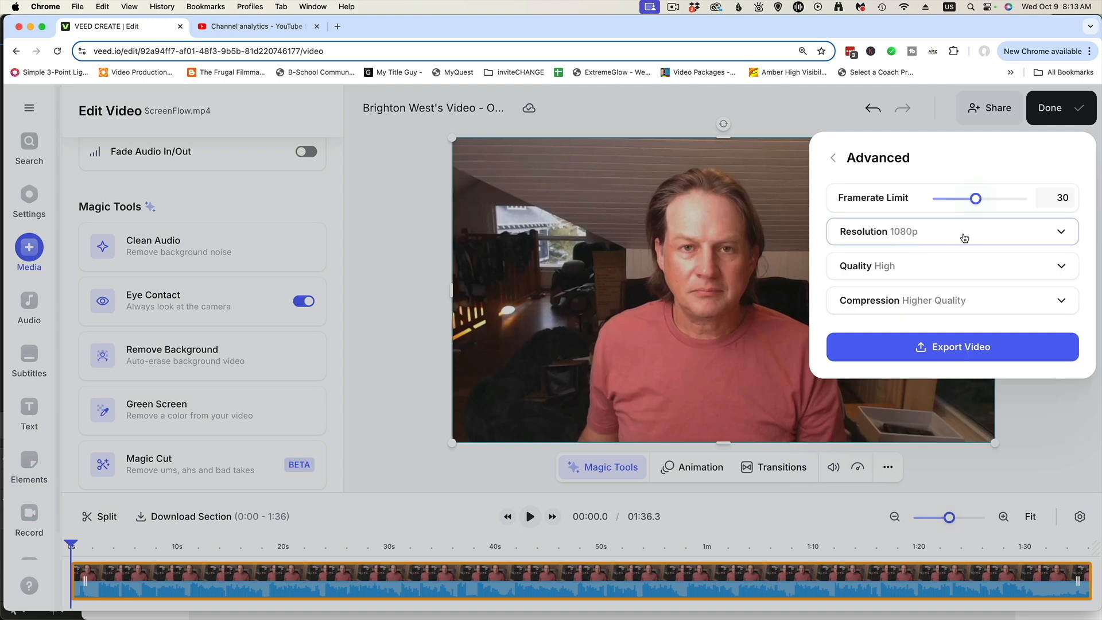
pyautogui.click(951, 230)
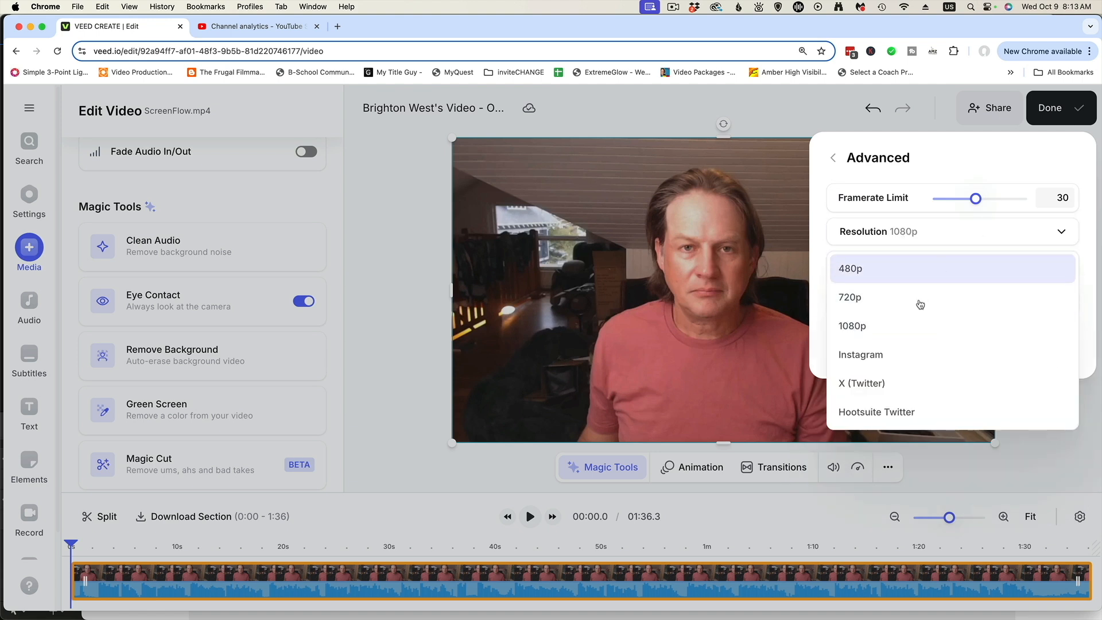
pyautogui.click(853, 325)
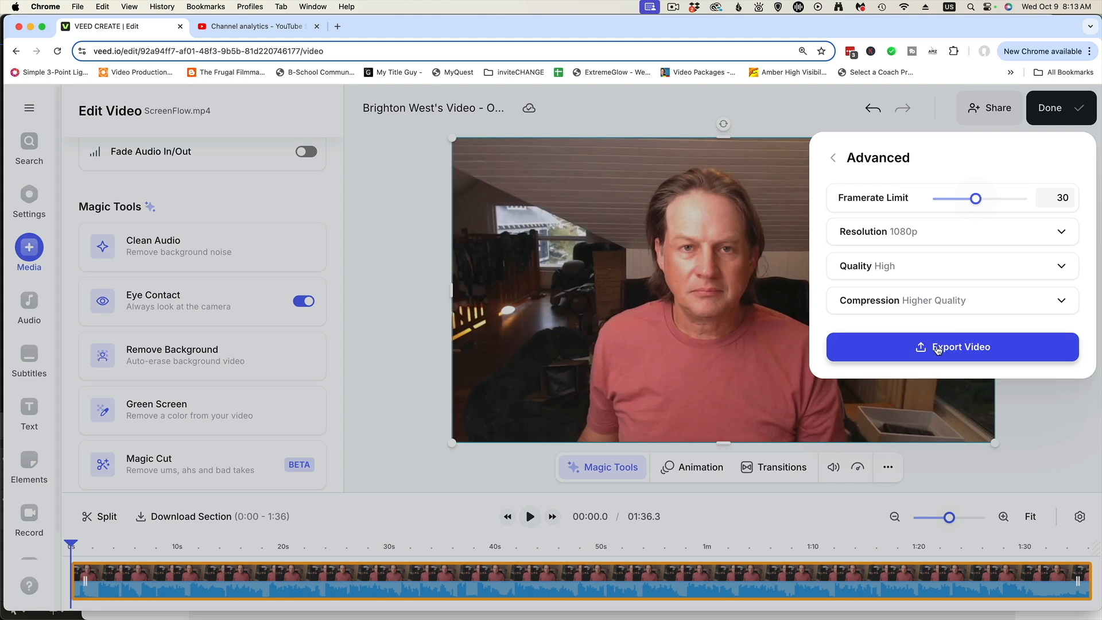
# Step: Launch the video export with the 1080p, 30 fps high-quality settings
pyautogui.click(950, 347)
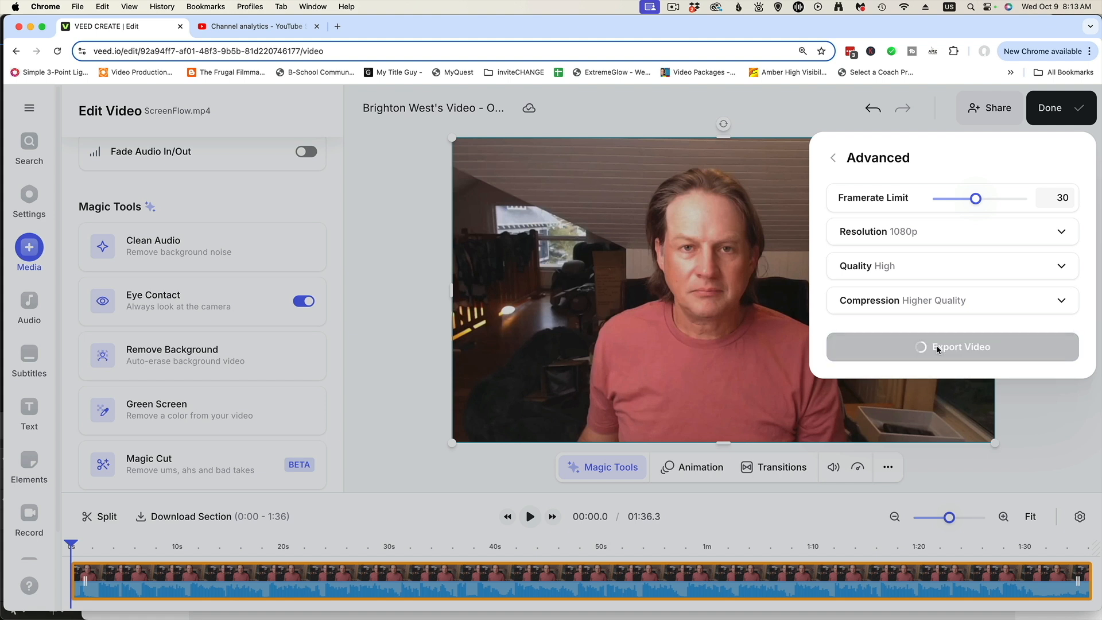
pyautogui.click(952, 347)
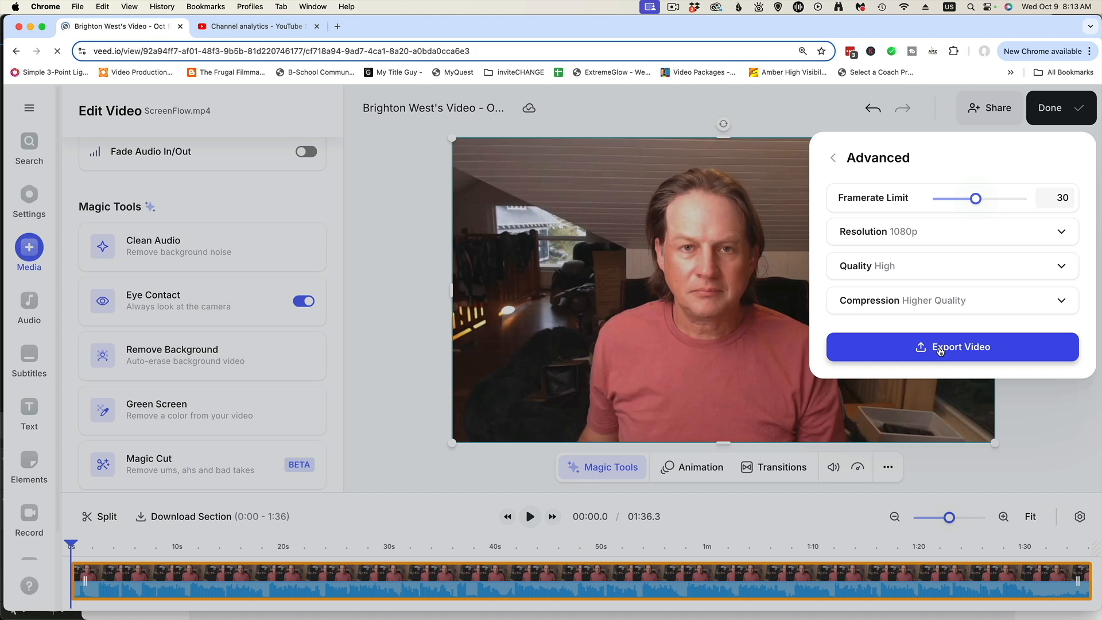
# Step: Let the export render until the finished video's view page appears
pyautogui.click(951, 346)
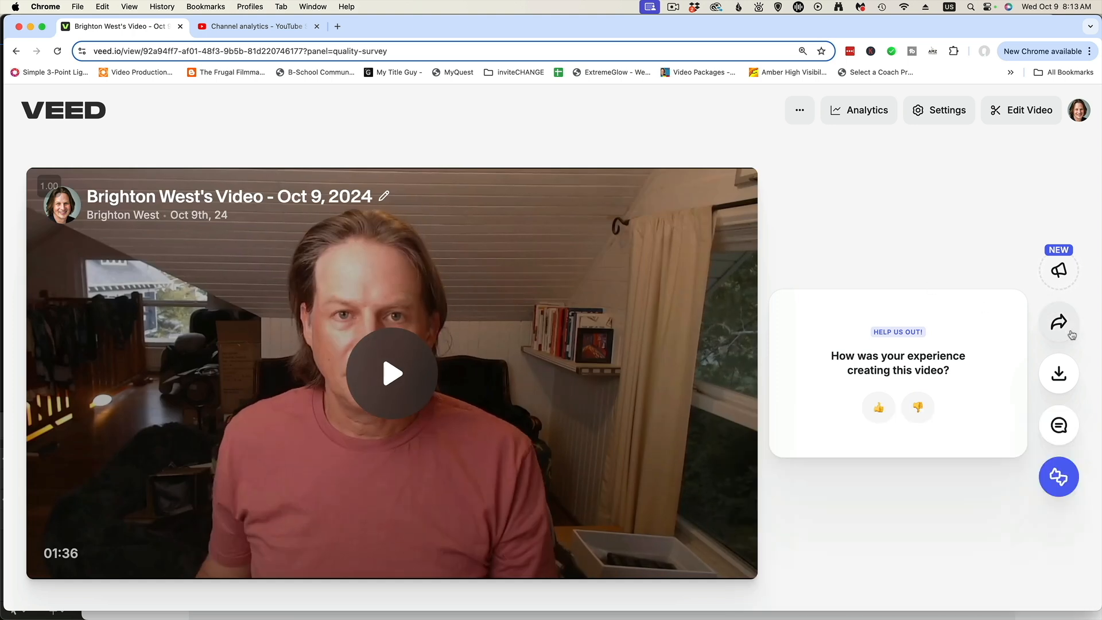
# Step: Download the finished video as MP4 and save it into the Eye Correction Software folder
pyautogui.click(1059, 323)
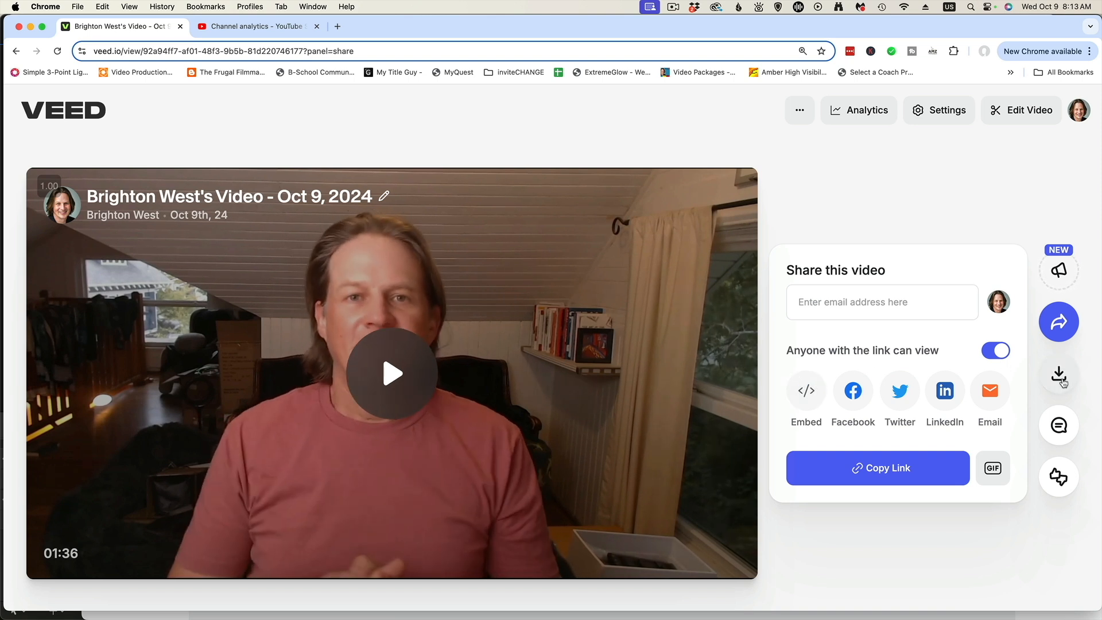
pyautogui.click(1058, 374)
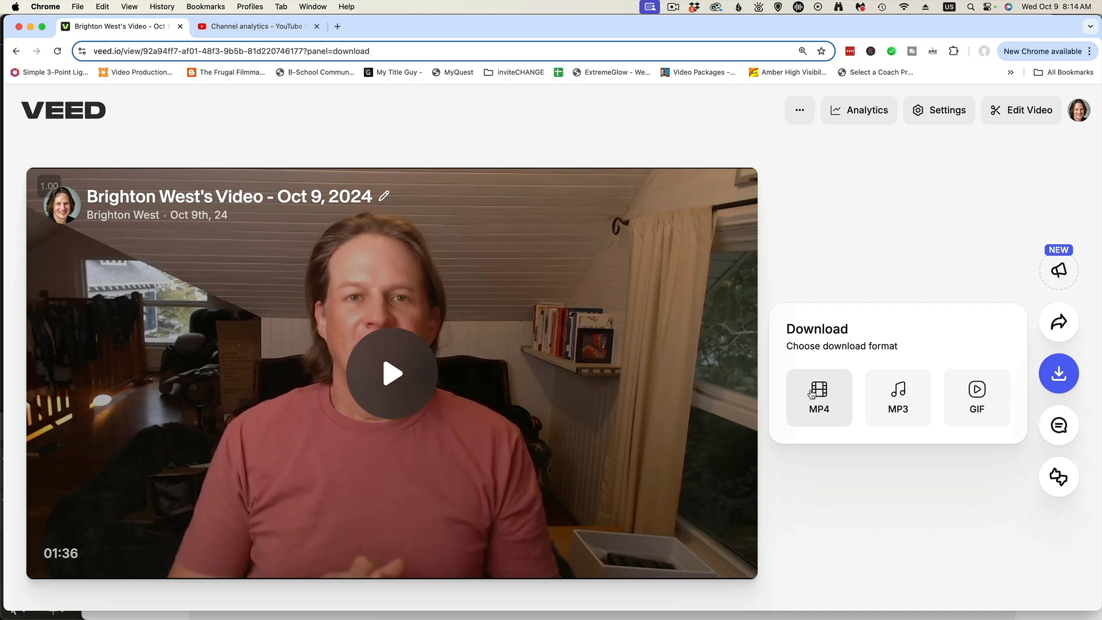
pyautogui.click(818, 396)
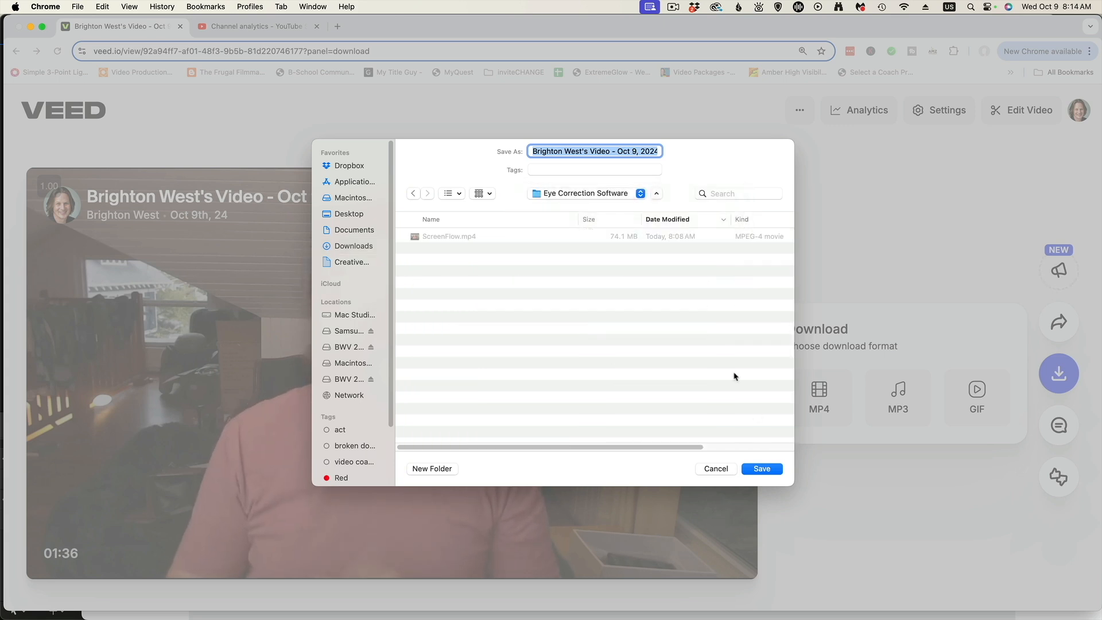
pyautogui.click(761, 468)
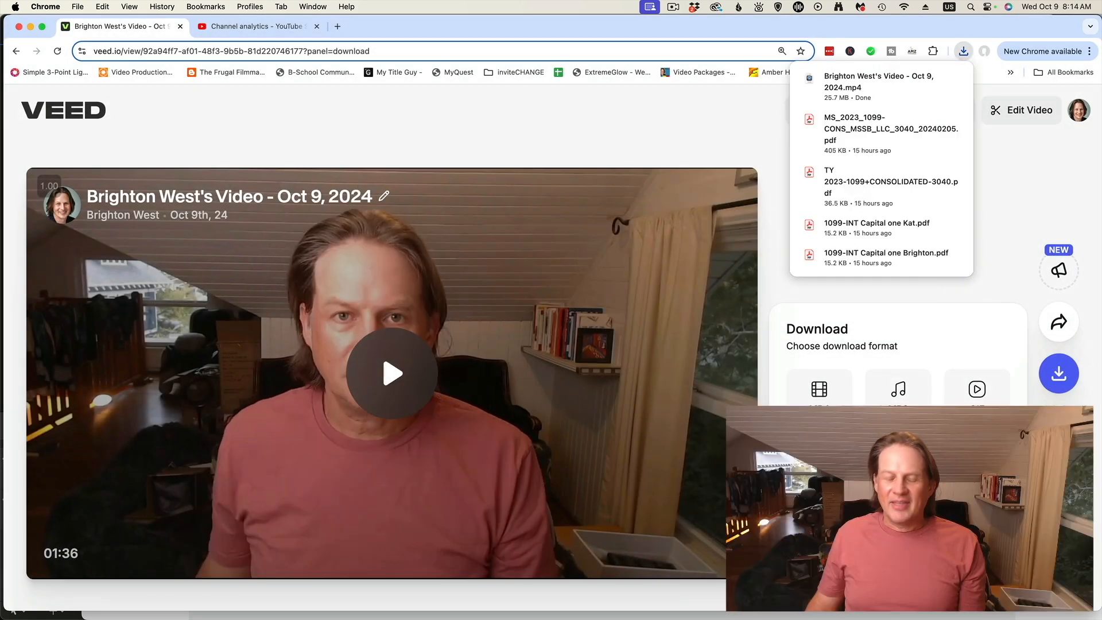